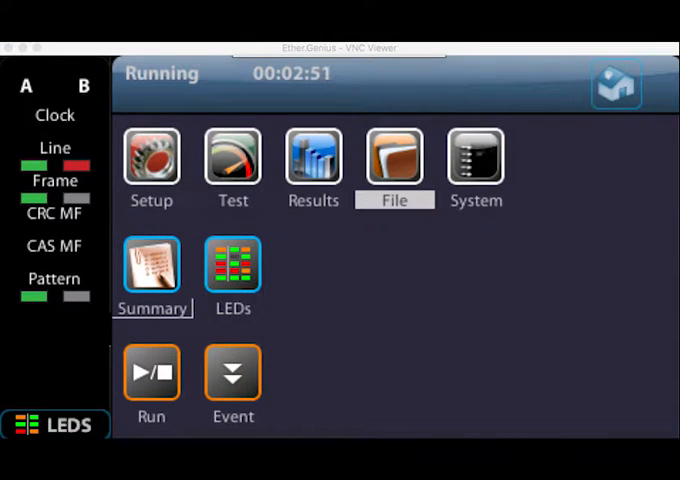
# - Reset the Ether.Genius test set to factory settings from the System menu
pyautogui.click(476, 156)
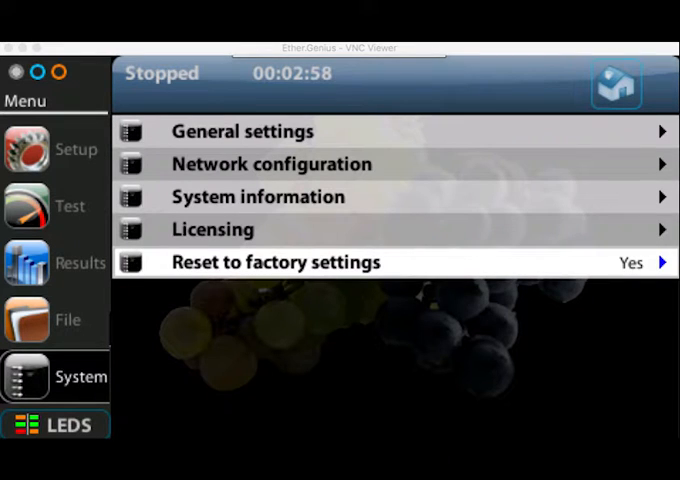
pyautogui.click(631, 262)
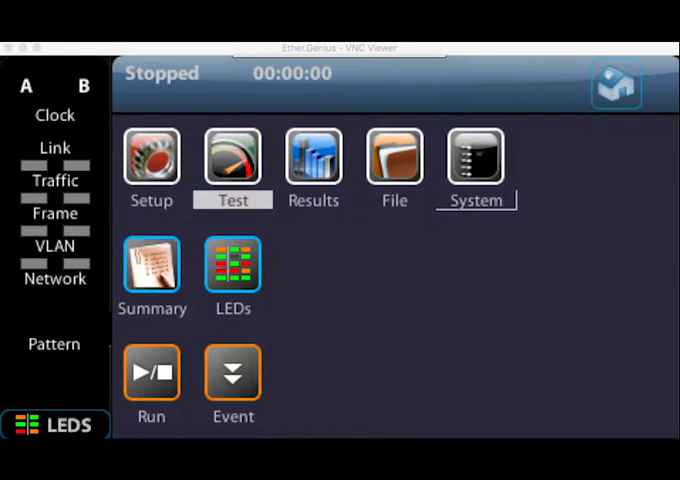
# - Open the Setup mode list and scroll toward the C37.94 endpoint mode
pyautogui.click(151, 154)
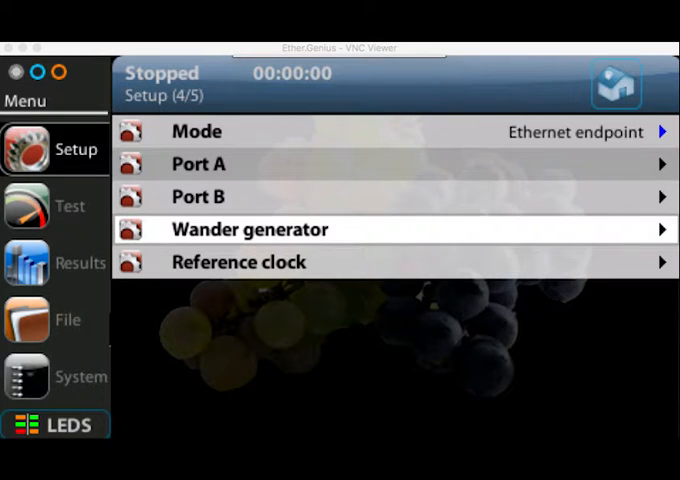
pyautogui.click(197, 131)
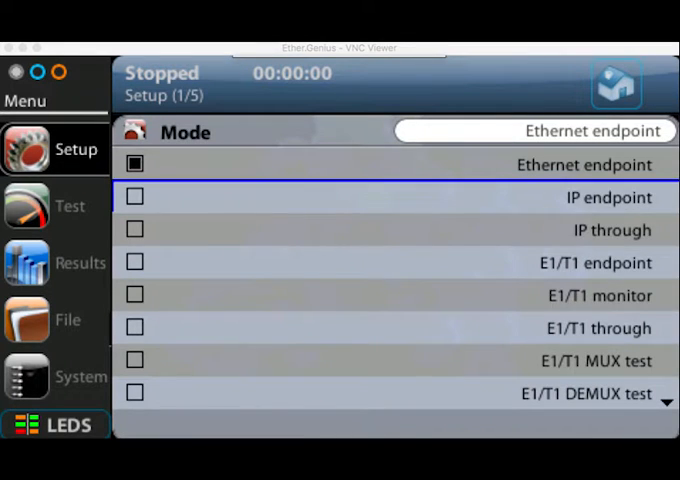
pyautogui.scroll(-3)
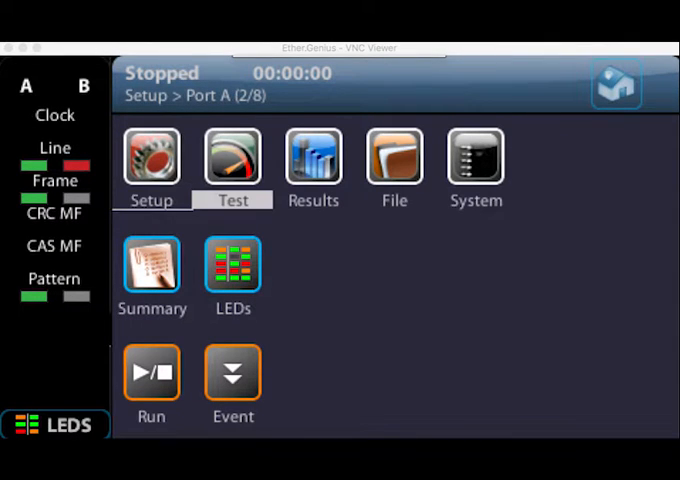
# - Open the Test settings and choose G.821 as the performance test
pyautogui.click(232, 160)
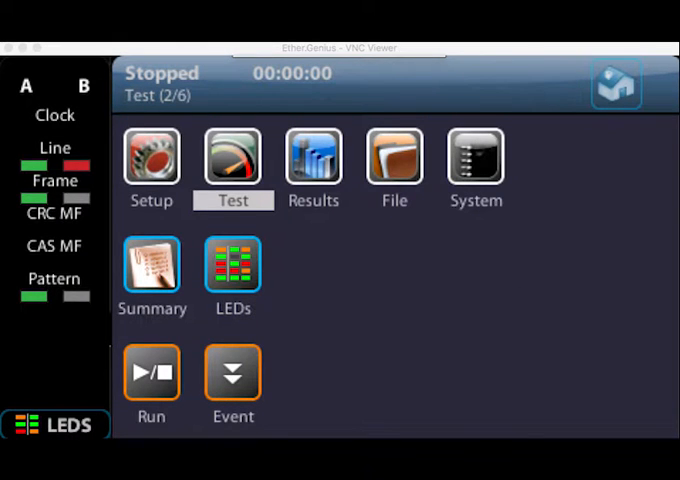
pyautogui.click(232, 160)
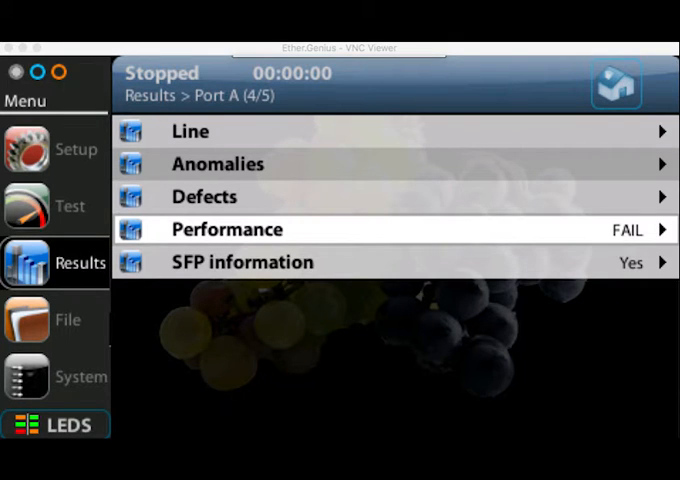
# - View the Port A performance results and start the test running
pyautogui.click(226, 229)
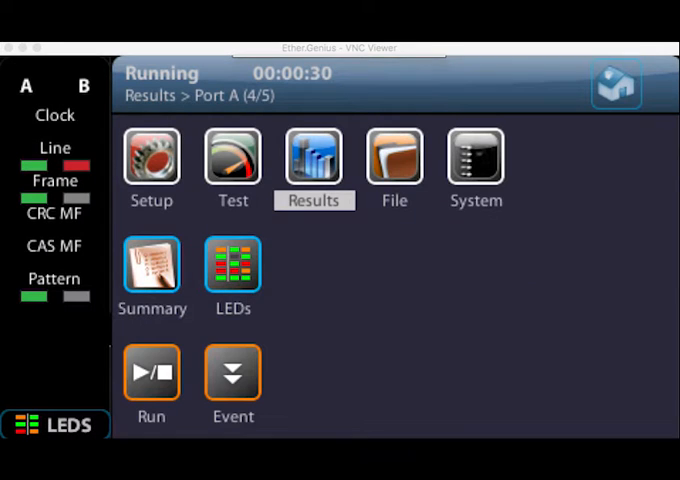
# - Insert events into the running test, then show near-end ES/SES performance results
pyautogui.click(232, 157)
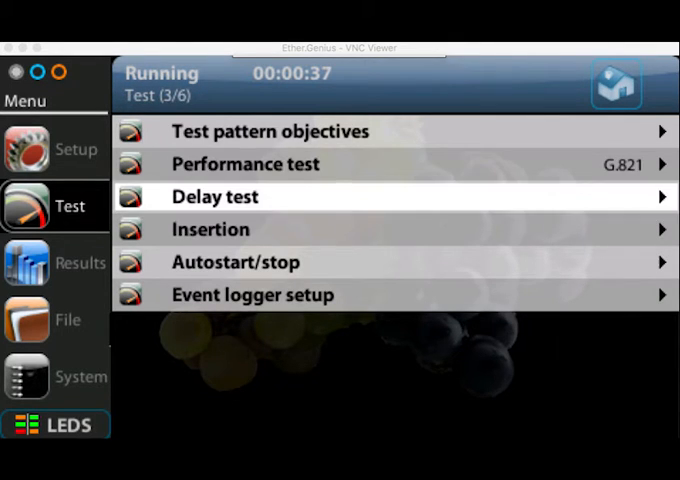
pyautogui.click(210, 229)
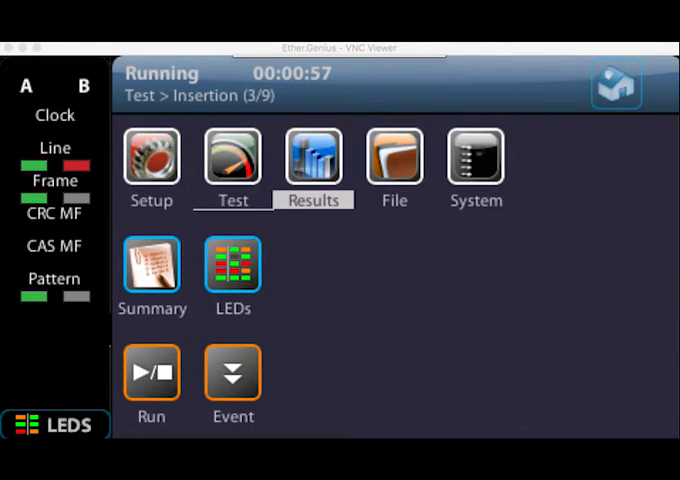
pyautogui.click(313, 156)
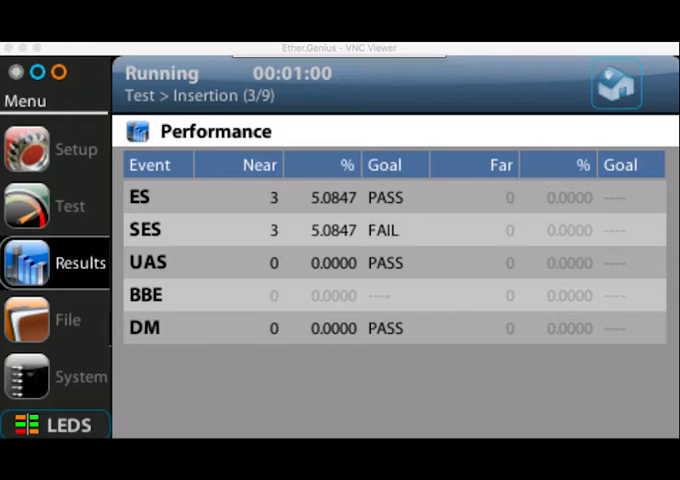